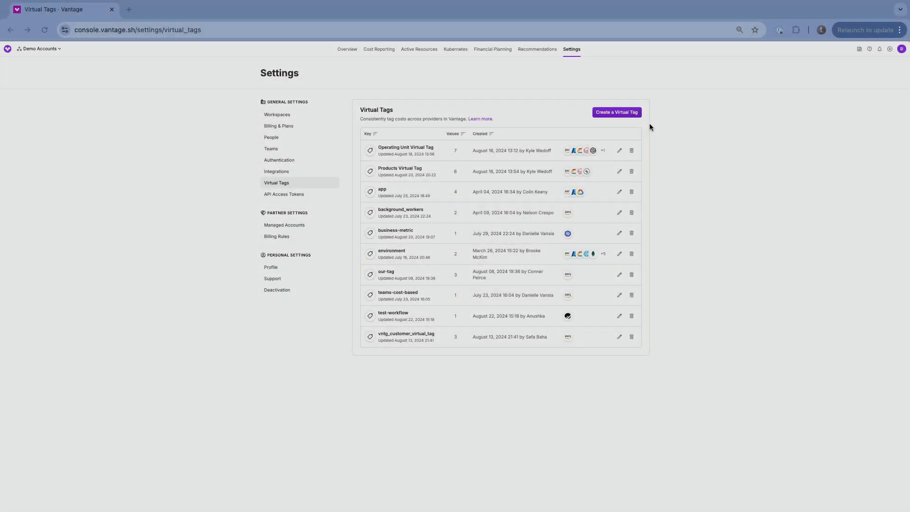
Open a blank New Virtual Tag form from Settings > Virtual Tags
click(615, 111)
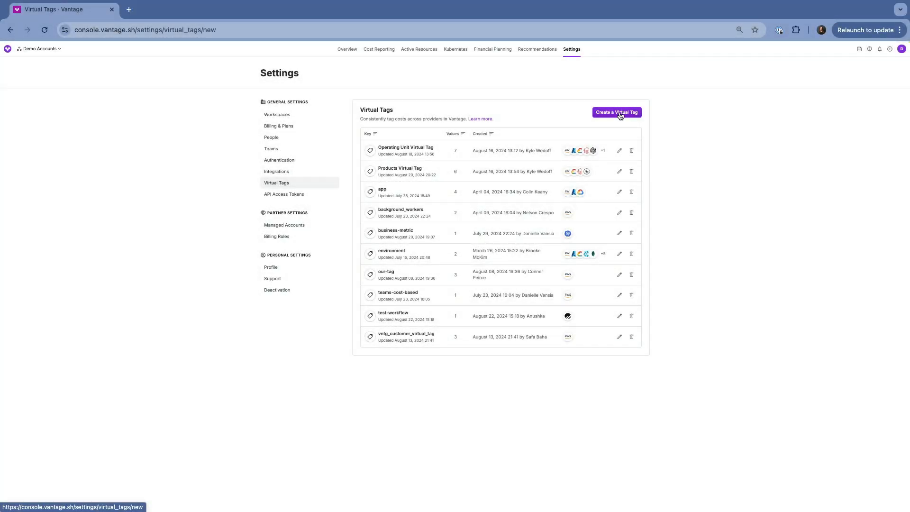
click(616, 112)
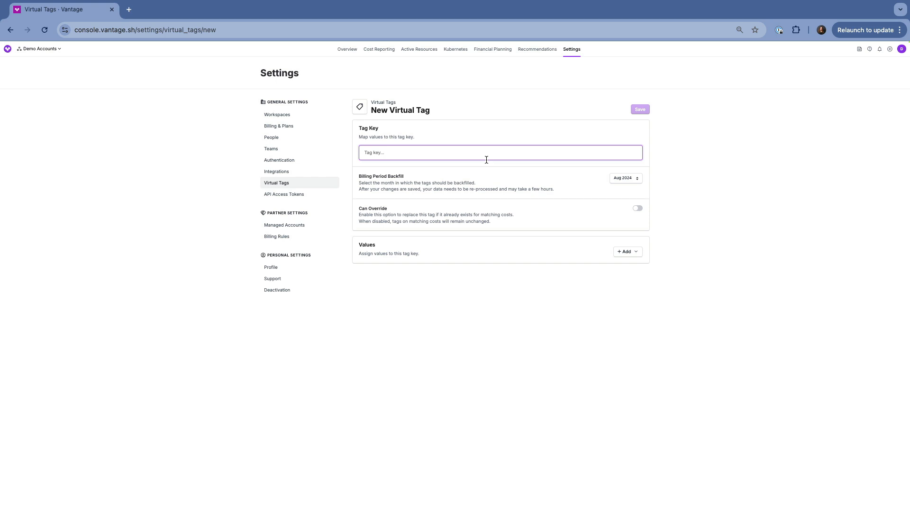
Enter tag key 'projects' and add a custom value named 'project_alpha'
text(proj)
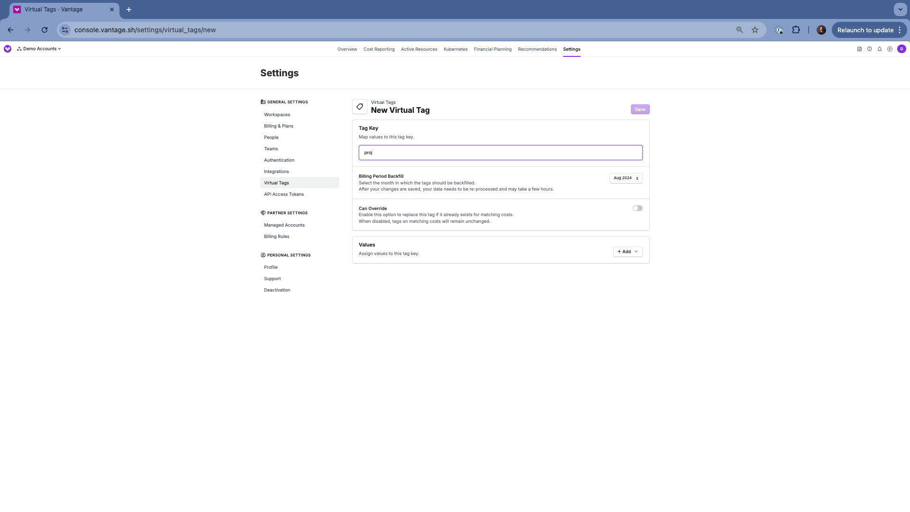
click(627, 251)
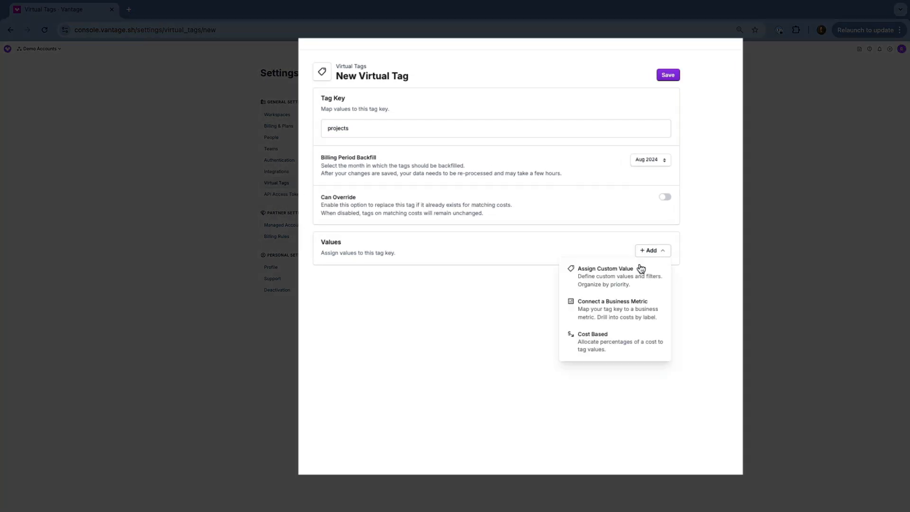
click(604, 268)
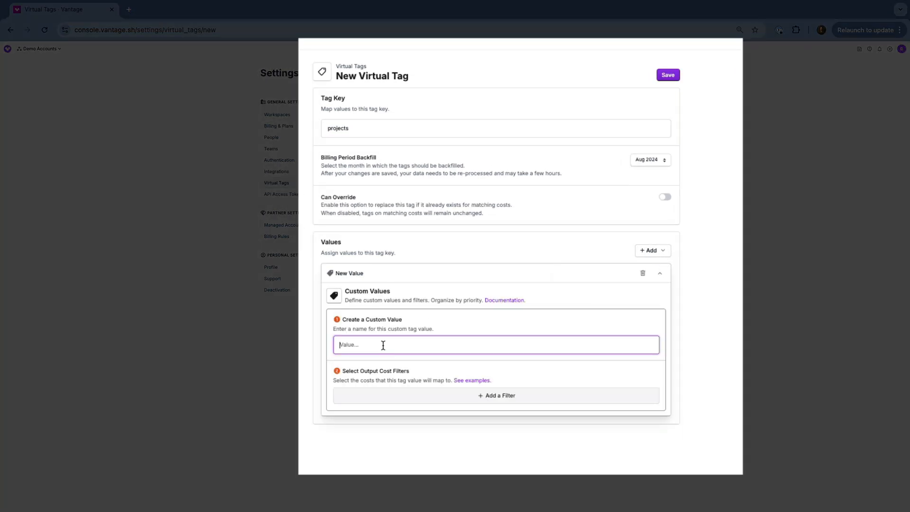
text(project)
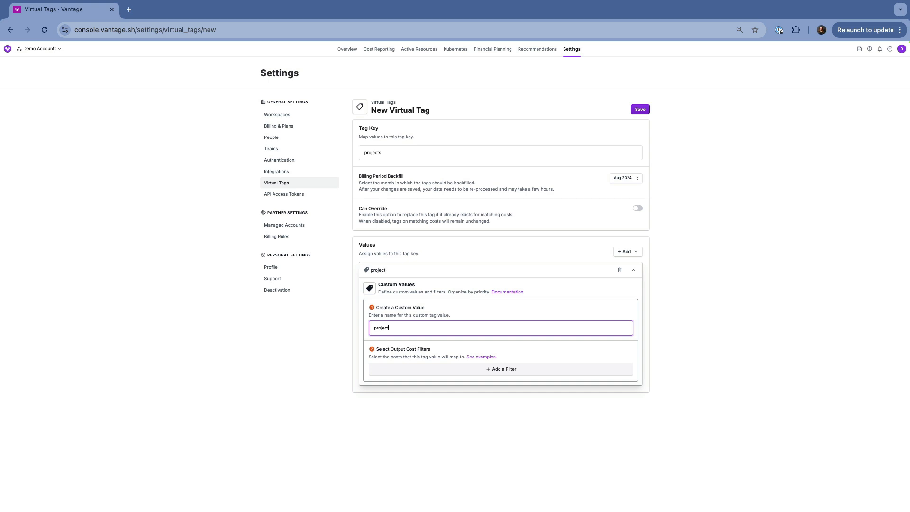
text(_alpha)
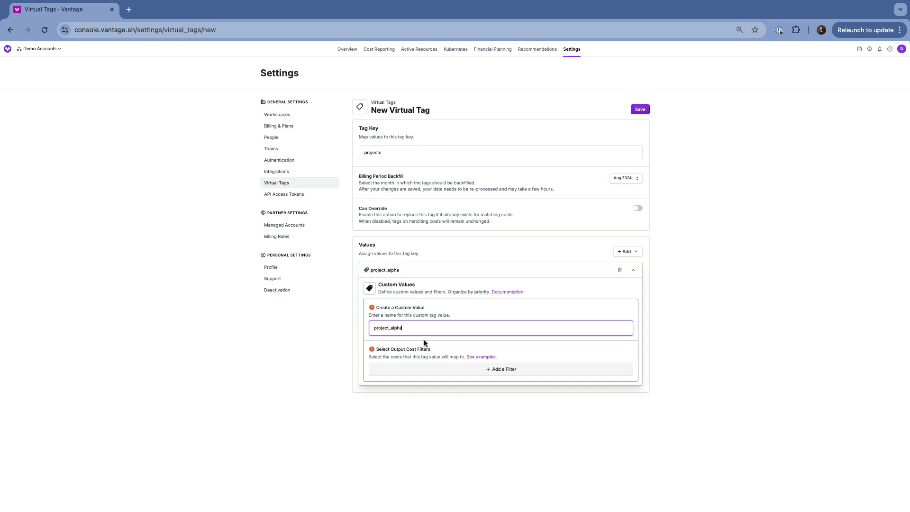
Filter project_alpha to an AWS Amazon Elastic Compute Cloud - Compute resource instance
click(501, 369)
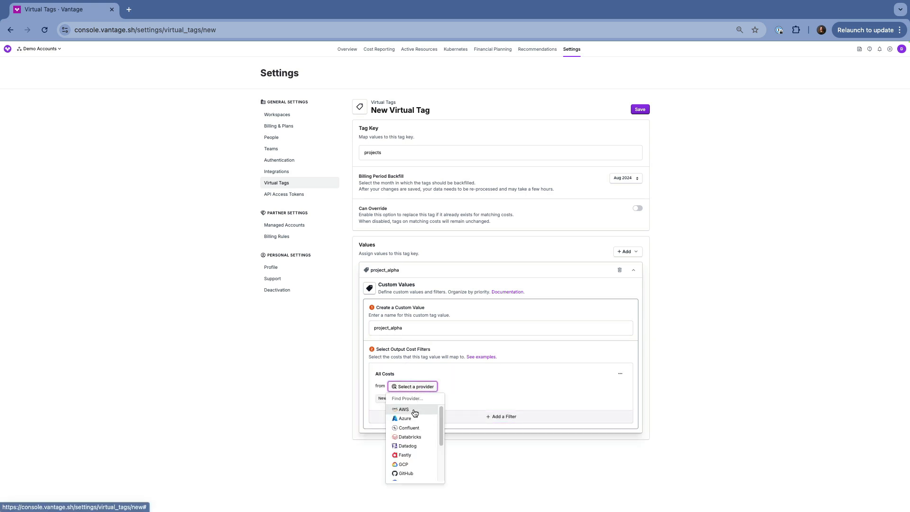
click(401, 409)
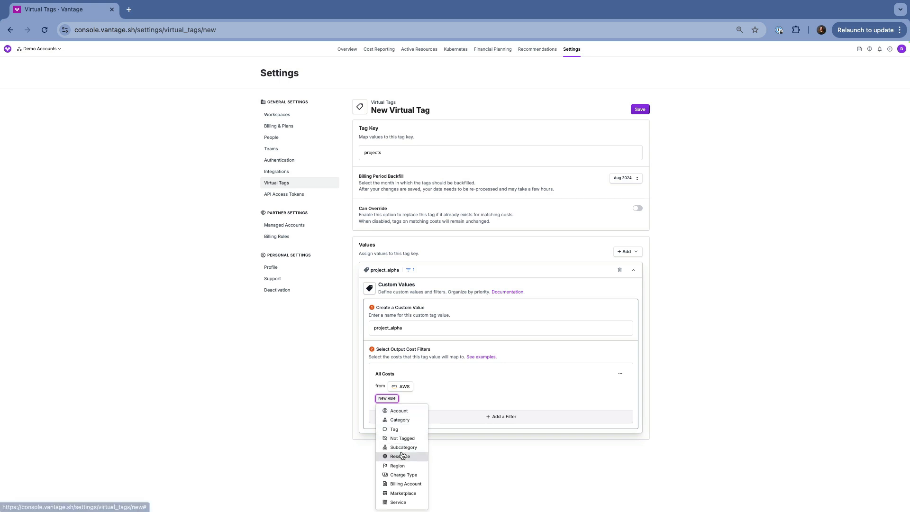
click(400, 456)
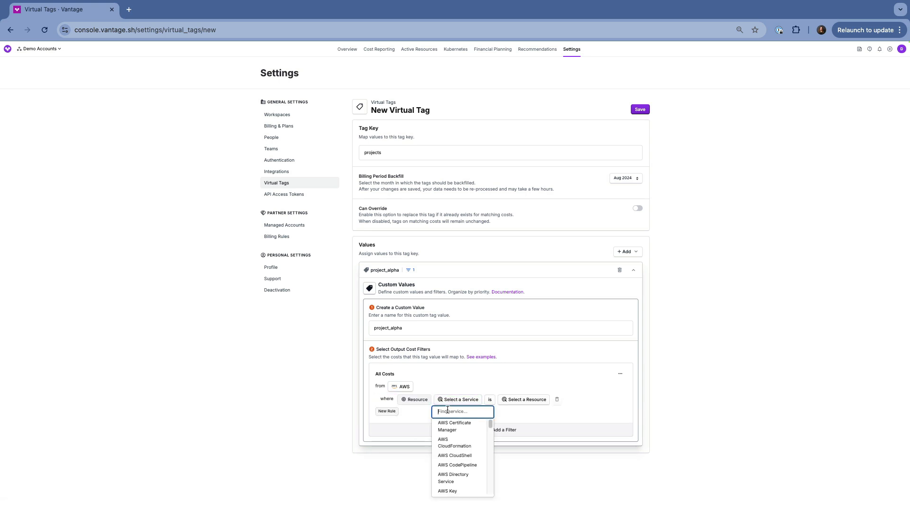
text(elasti)
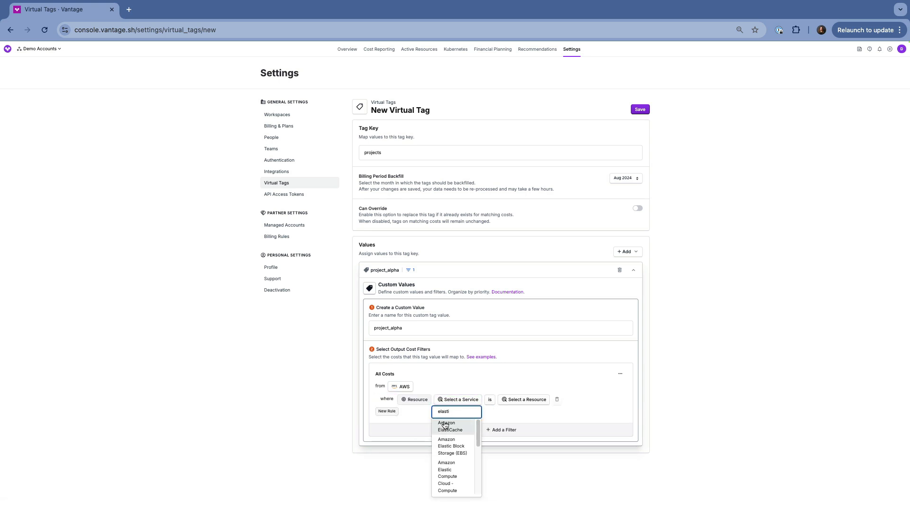
click(455, 475)
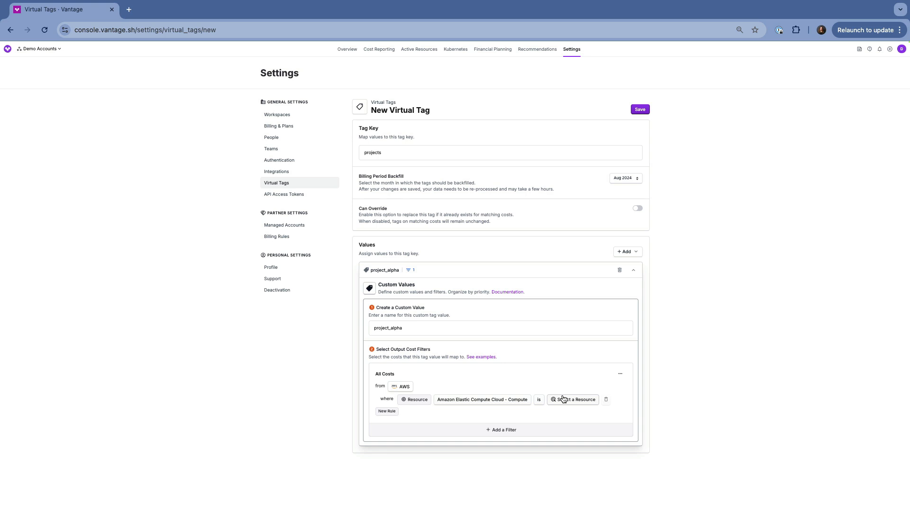
click(573, 398)
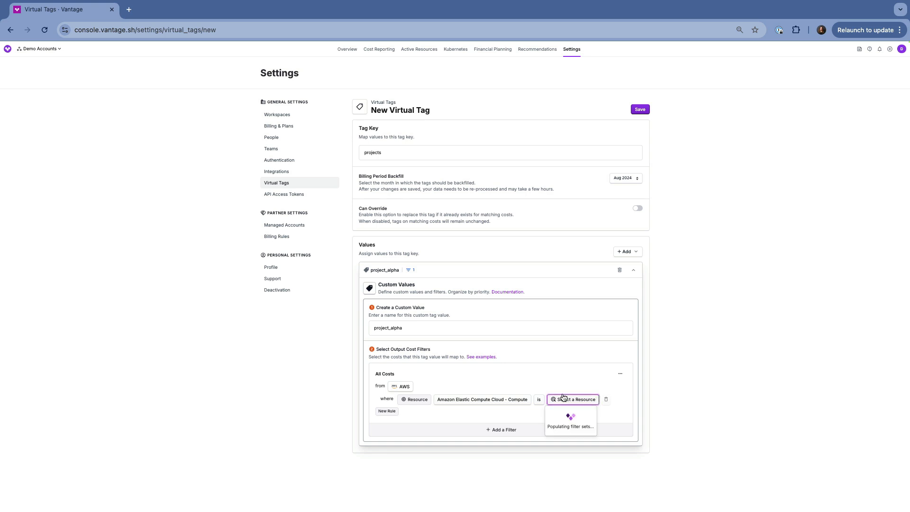
click(573, 399)
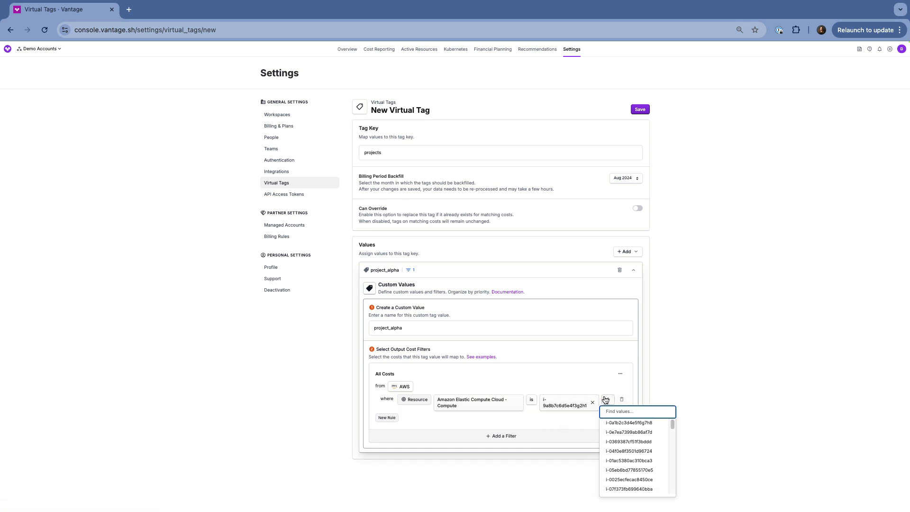
click(628, 422)
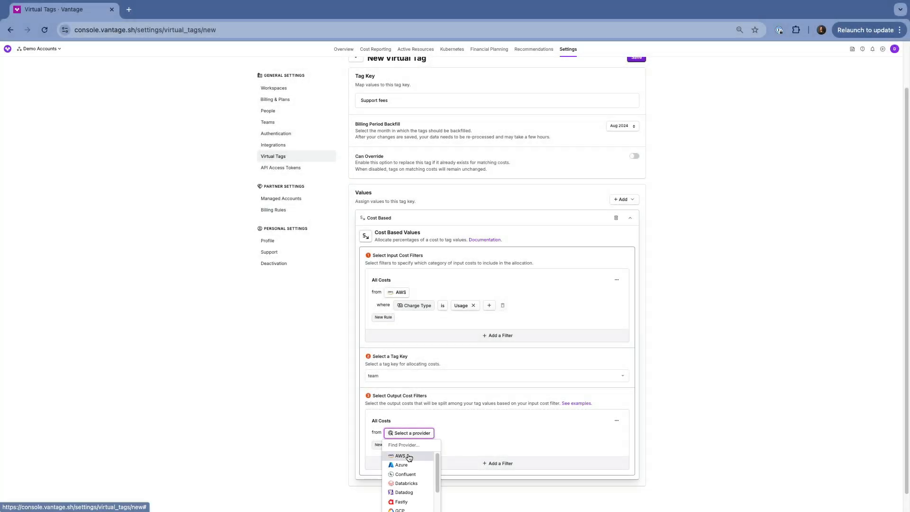
Limit output costs to AWS Support (Business) with category AWSSupportBusiness
click(400, 455)
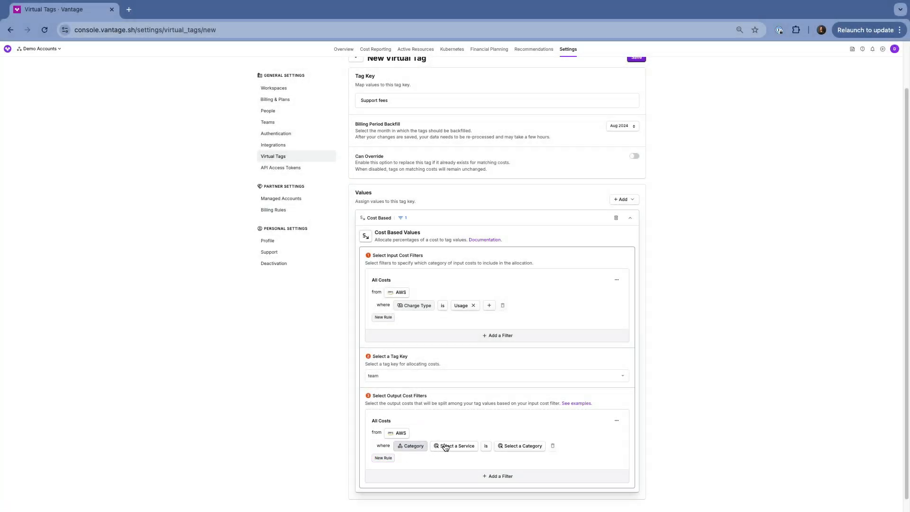
click(456, 445)
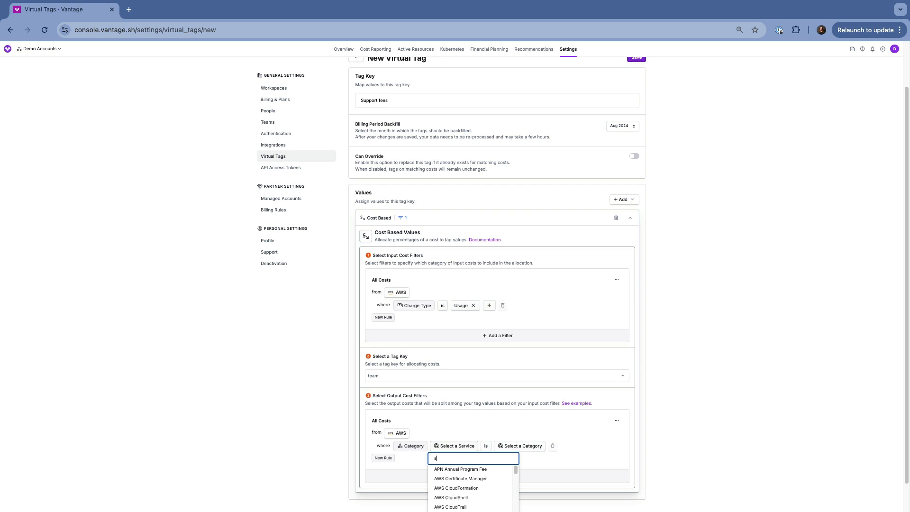
click(460, 468)
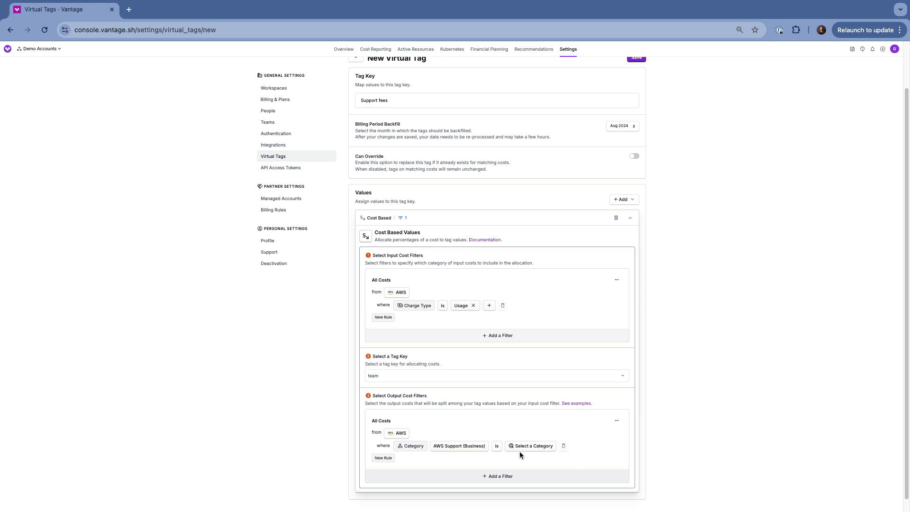
click(532, 446)
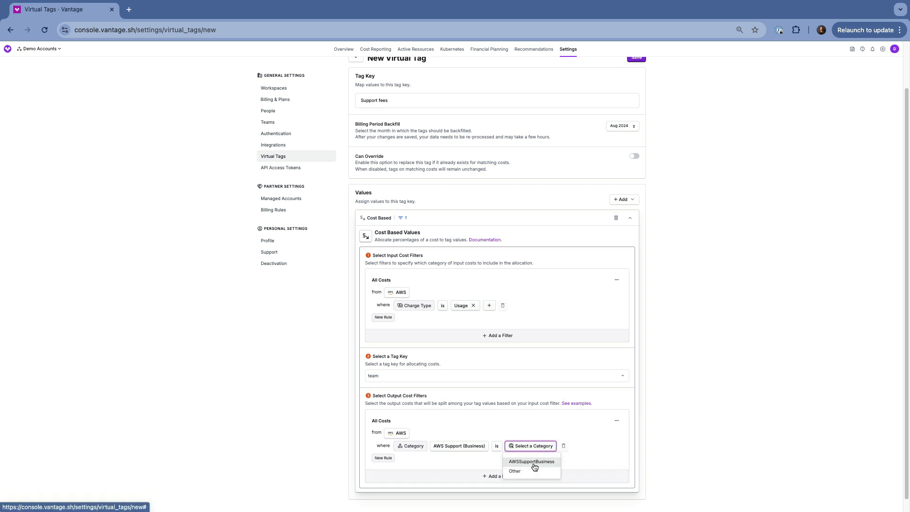
click(530, 460)
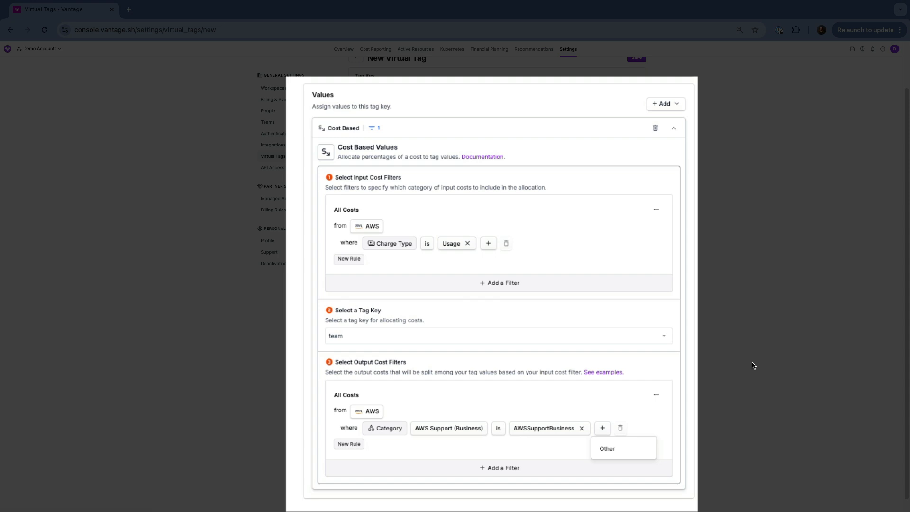
click(729, 380)
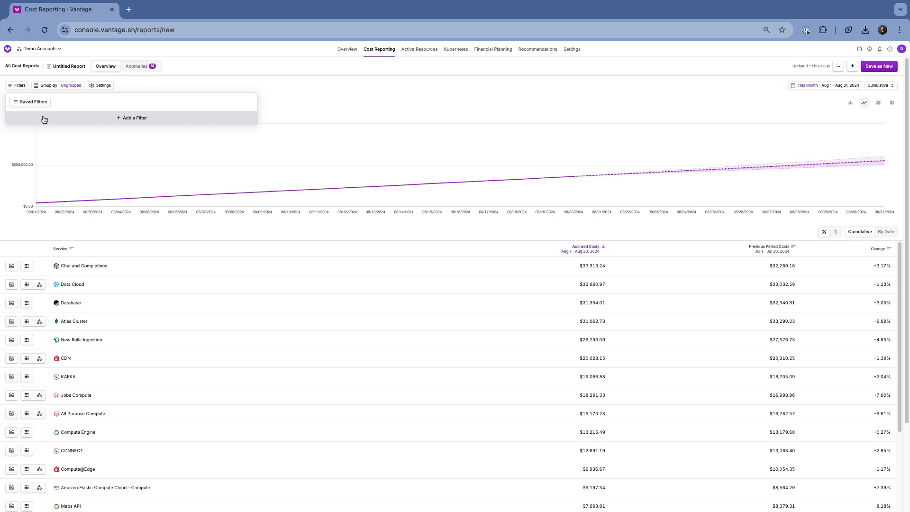
Filter the cost report to AWS costs that are Not Tagged
click(132, 118)
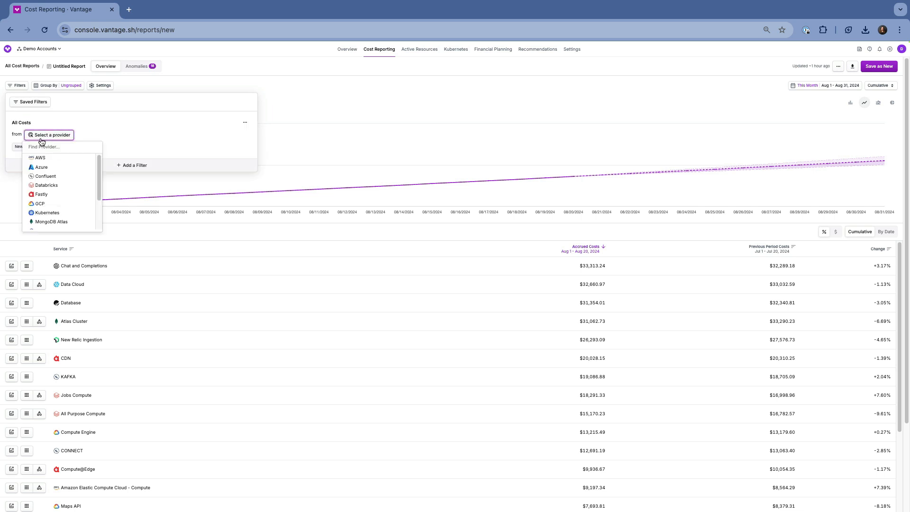
click(40, 158)
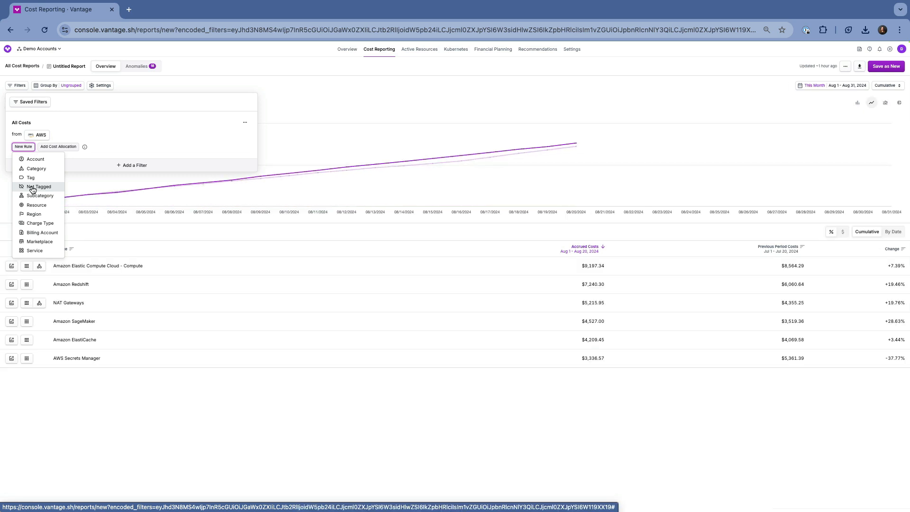
click(39, 186)
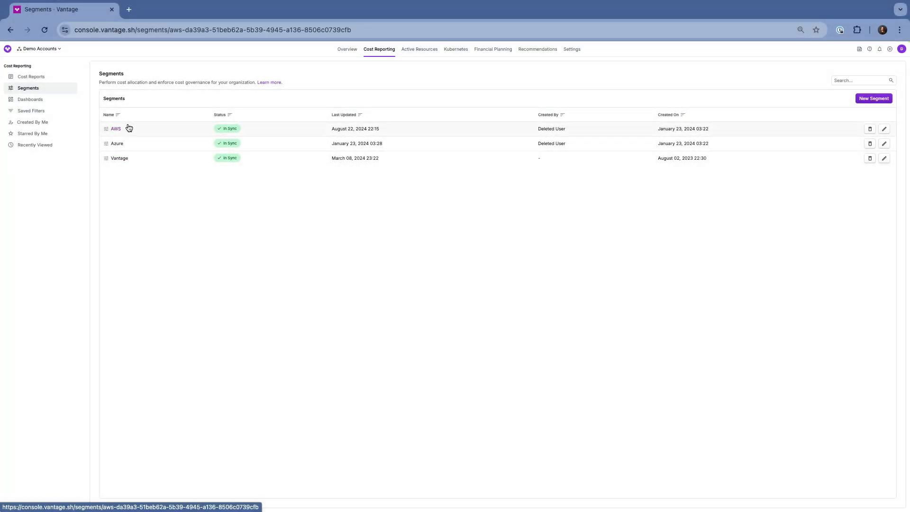
Check the AWS segment, then start a new segment from the Segments list
click(114, 128)
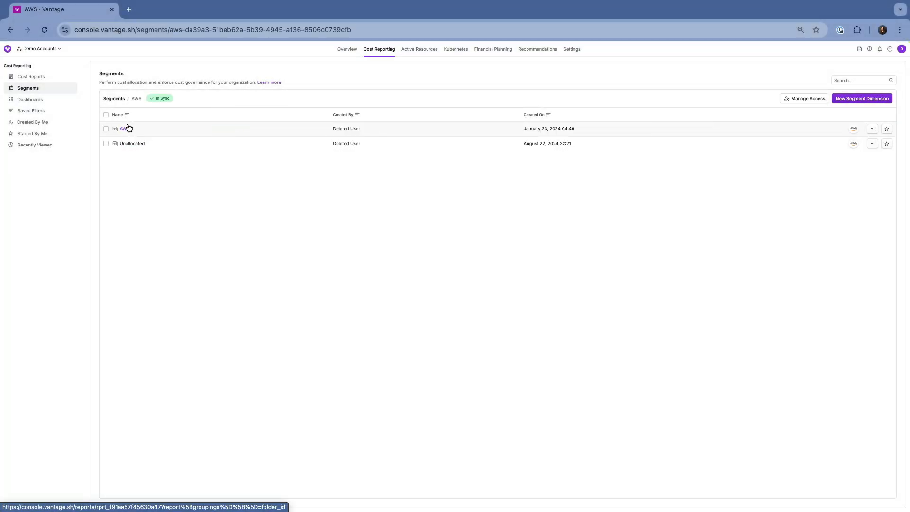
click(113, 98)
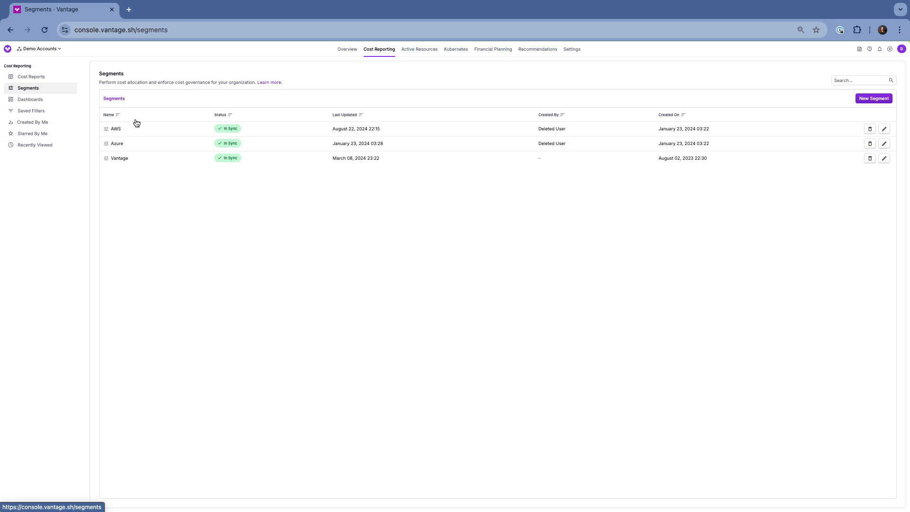
click(873, 98)
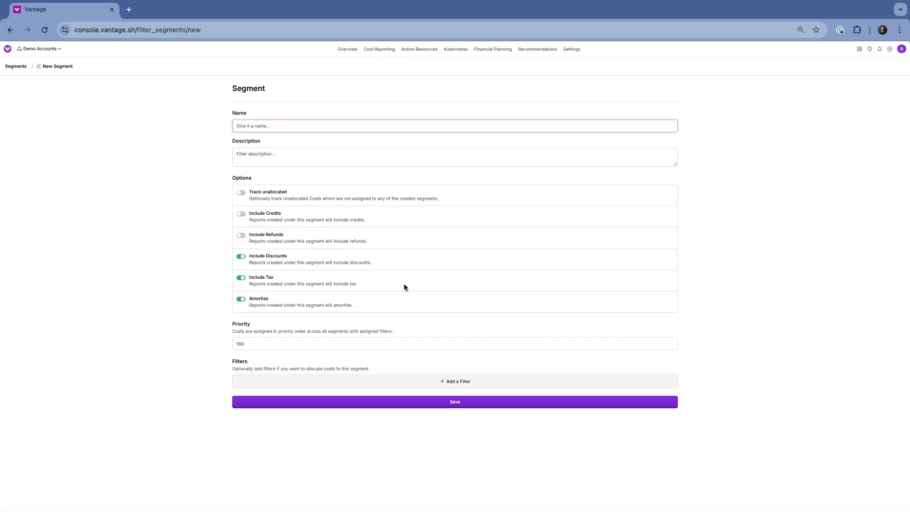
Add an AWS provider filter, then view the AWS segment's AWS vs Unallocated cost report
click(454, 381)
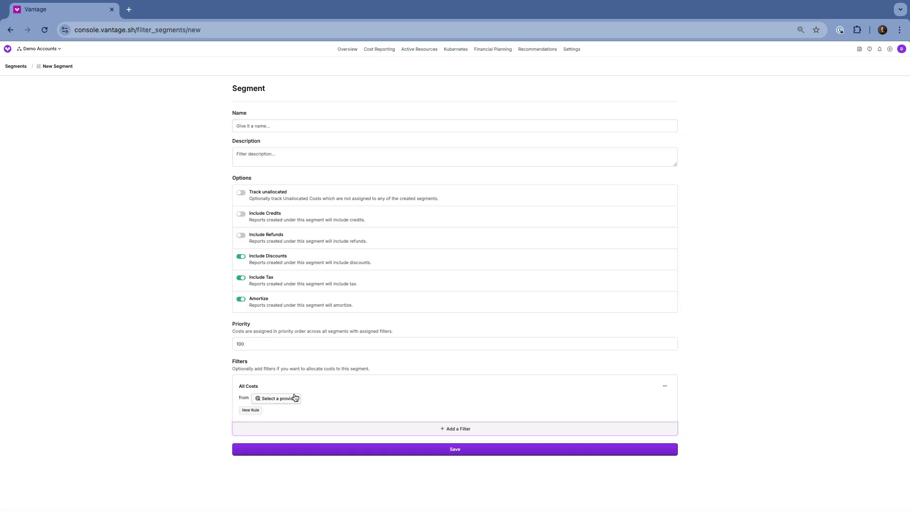
click(276, 398)
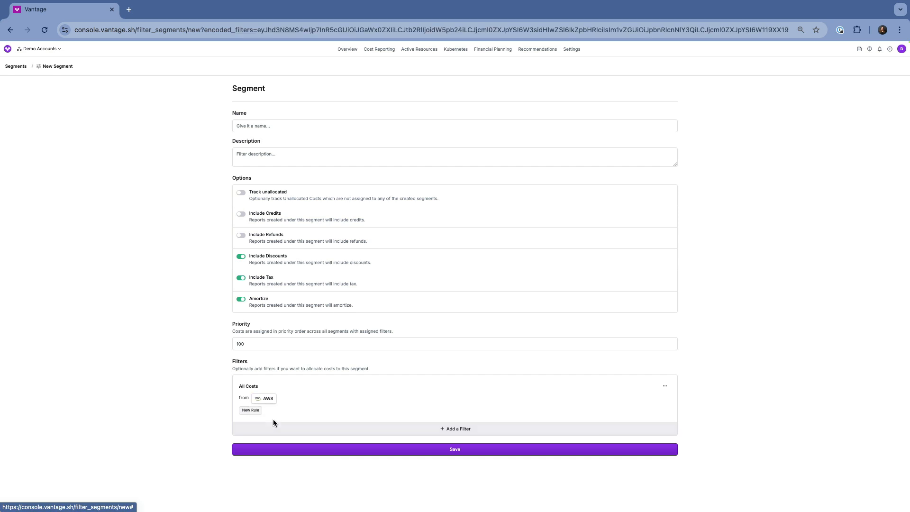
click(250, 409)
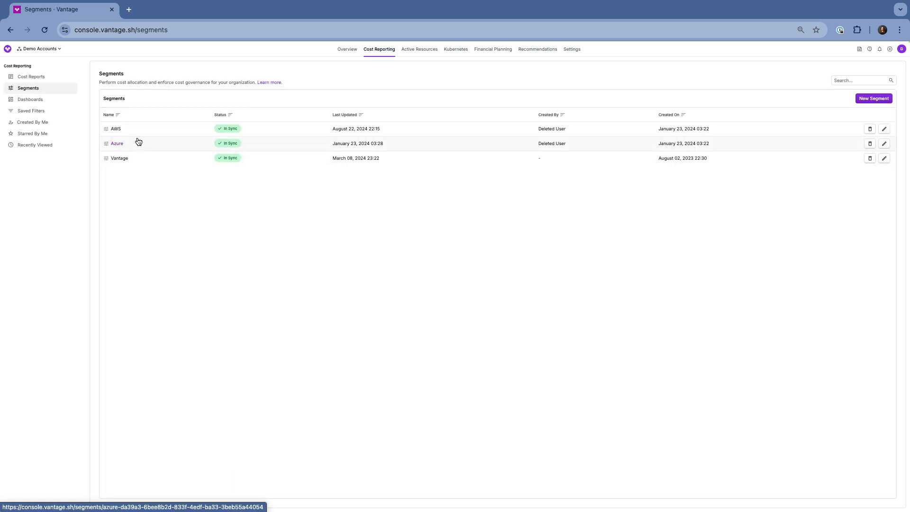
click(115, 128)
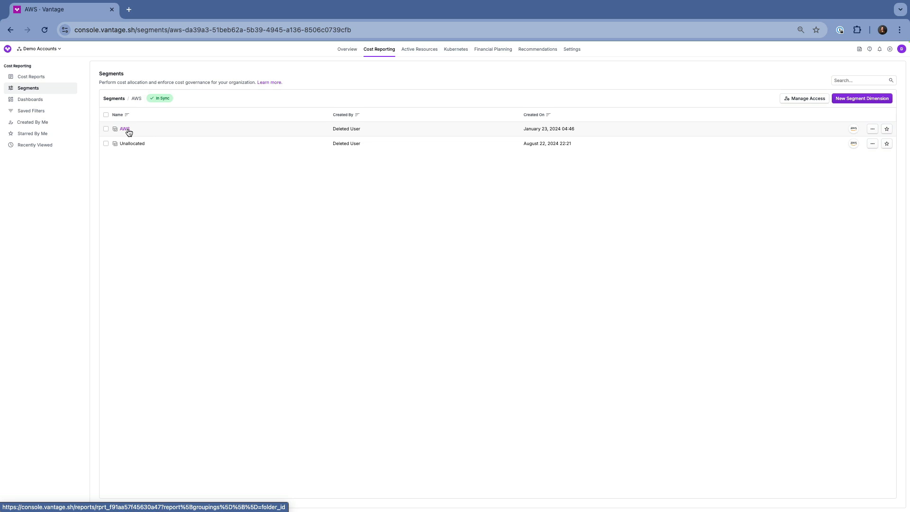
click(124, 129)
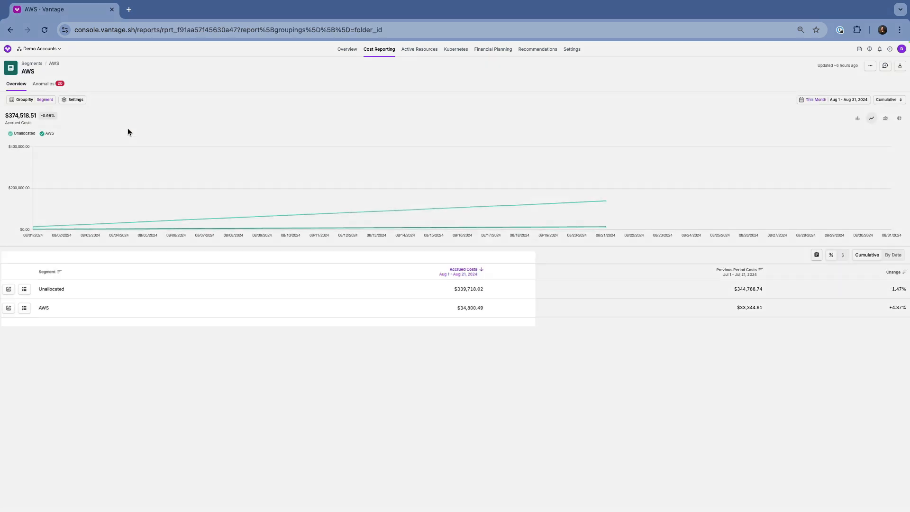